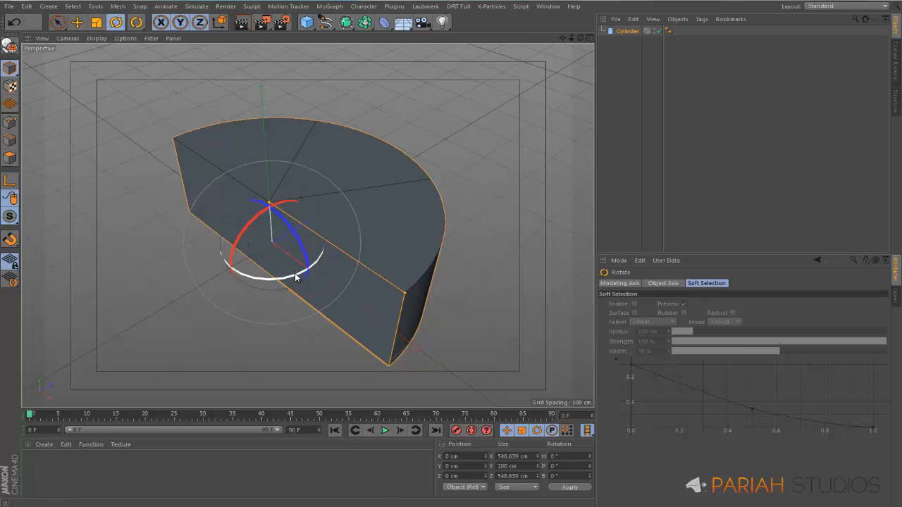
- Rotate the half-cylinder freely around its vertical axis, ending around 40 degrees
{"action": "left_click_drag", "start_coordinate": [299, 277], "coordinate": [314, 264]}
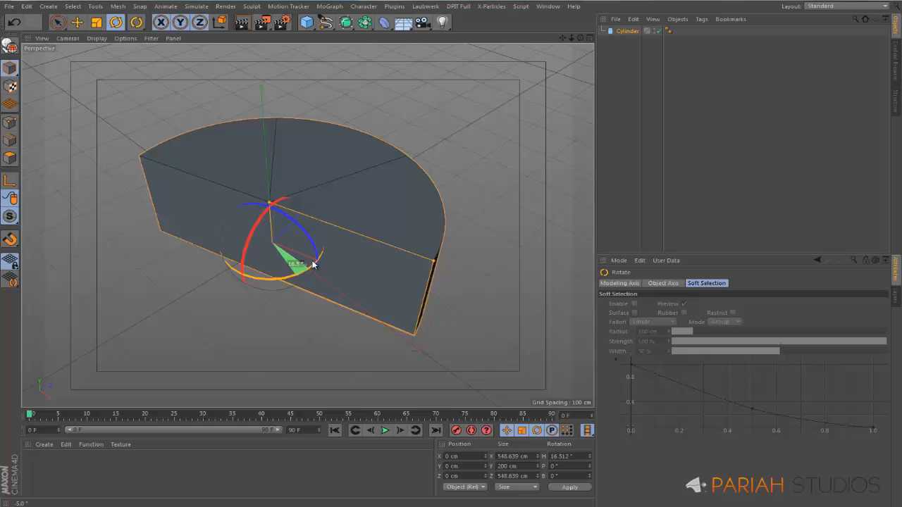
{"action": "left_click_drag", "start_coordinate": [313, 264], "coordinate": [299, 277]}
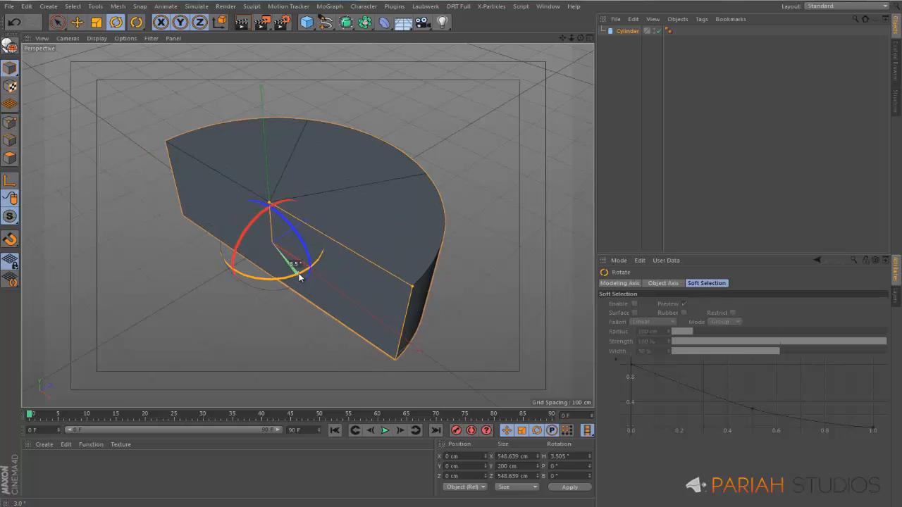
{"action": "left_click_drag", "start_coordinate": [289, 265], "coordinate": [257, 286]}
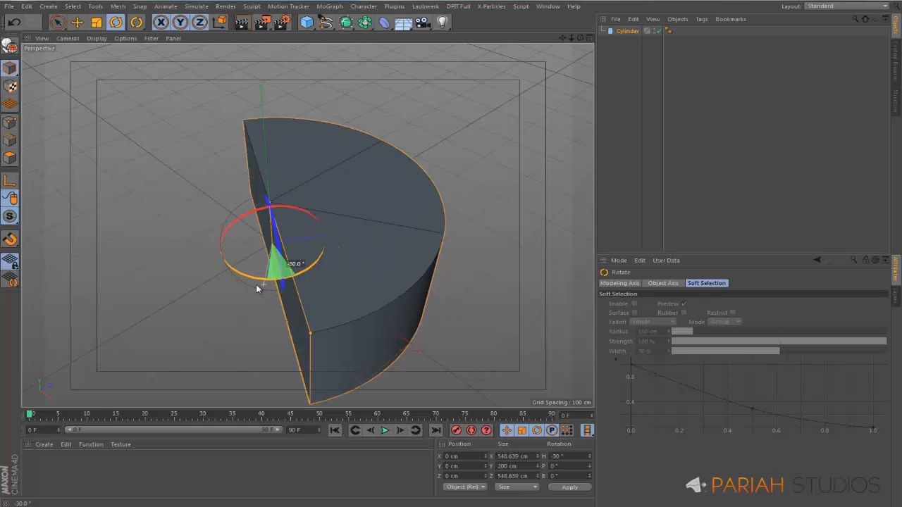
{"action": "left_click_drag", "start_coordinate": [257, 289], "coordinate": [266, 281]}
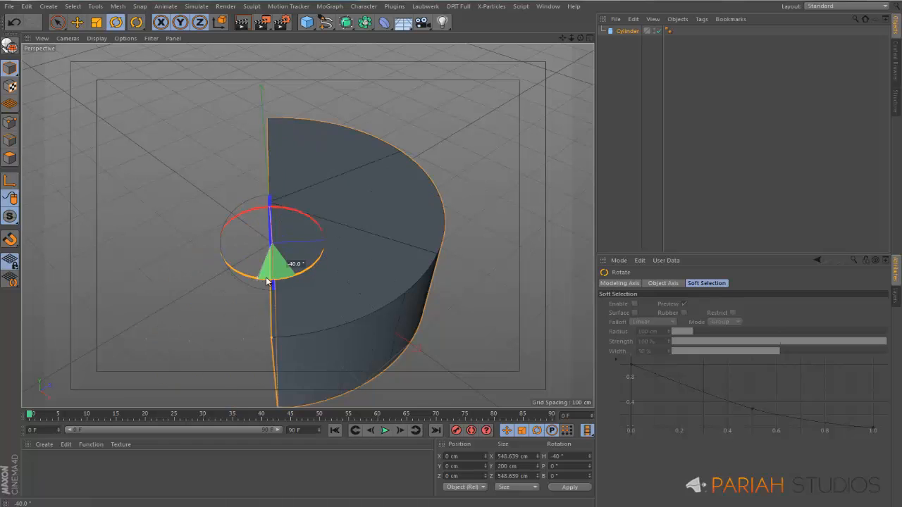
{"action": "left_click_drag", "start_coordinate": [266, 281], "coordinate": [325, 229]}
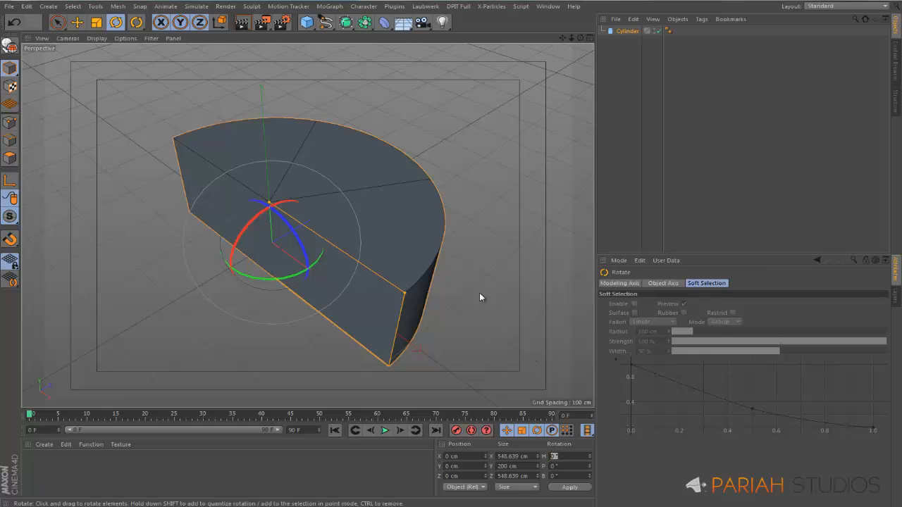
{"action": "mouse_move", "coordinate": [522, 251]}
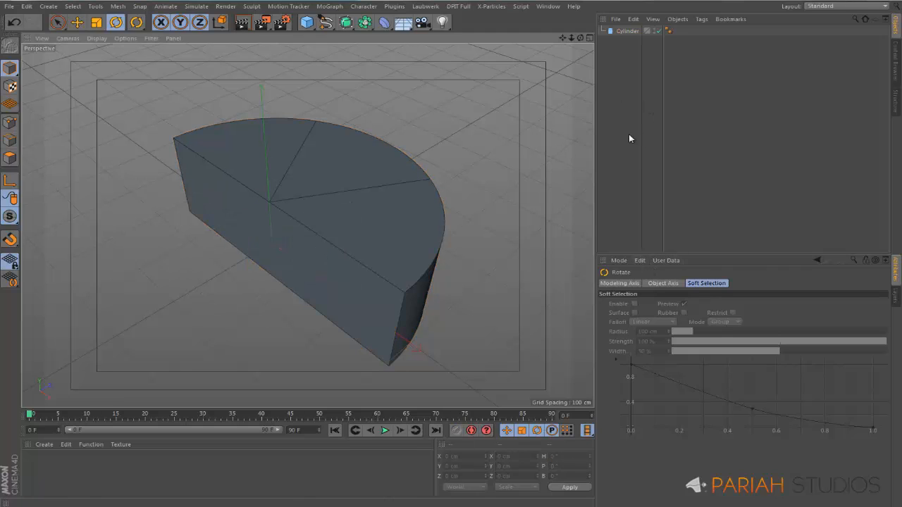
{"action": "mouse_move", "coordinate": [638, 349]}
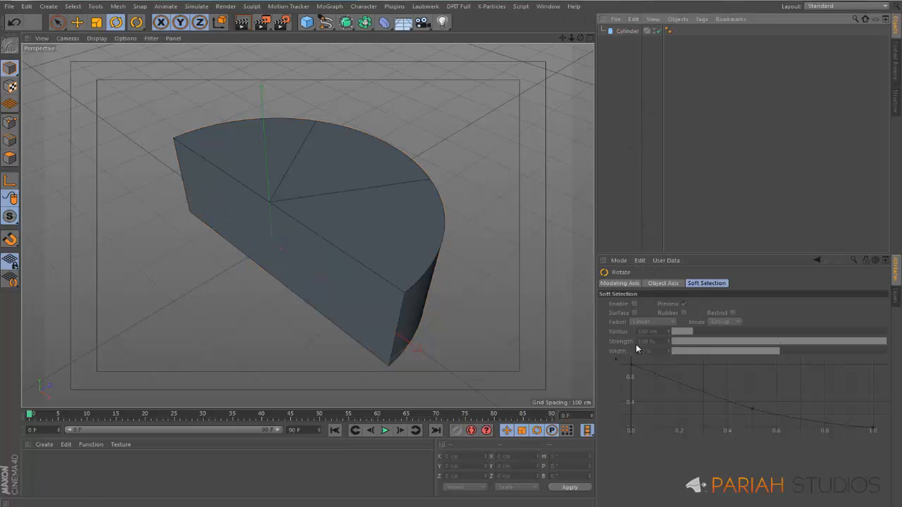
- Enable quantizing with a 5° rotation step and select the Cylinder object
{"action": "left_click", "coordinate": [619, 260]}
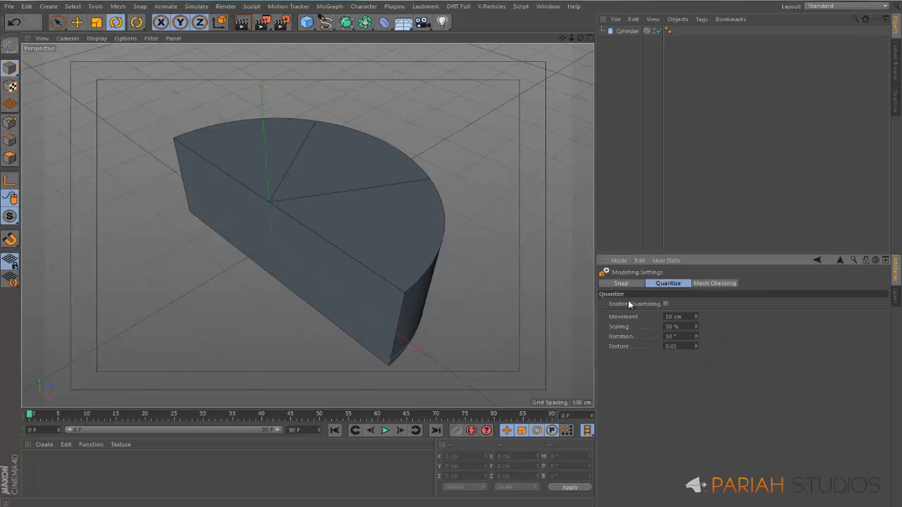
{"action": "left_click", "coordinate": [665, 304]}
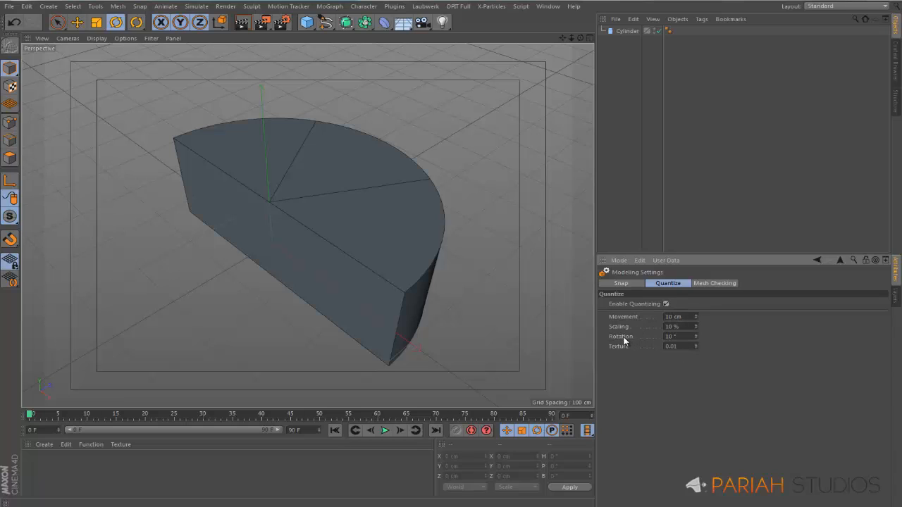
{"action": "mouse_move", "coordinate": [682, 357]}
{"action": "type", "text": "5"}
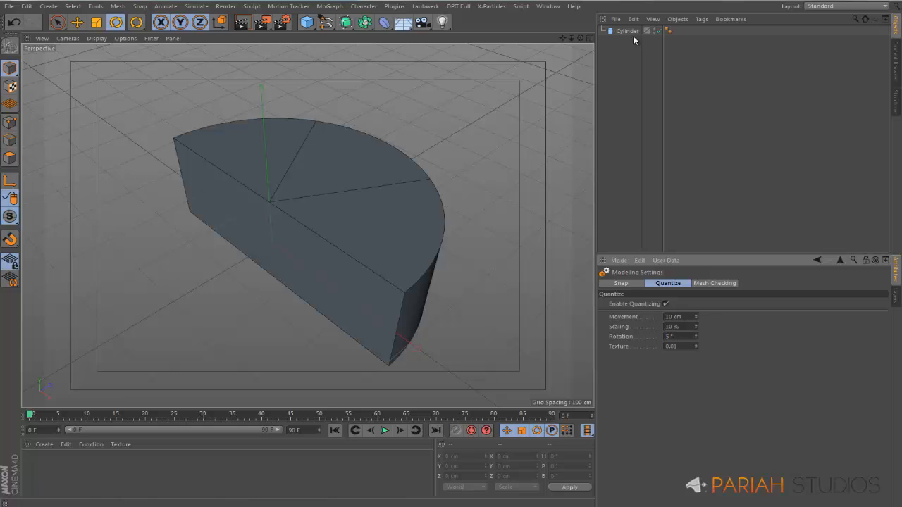
{"action": "left_click", "coordinate": [626, 30]}
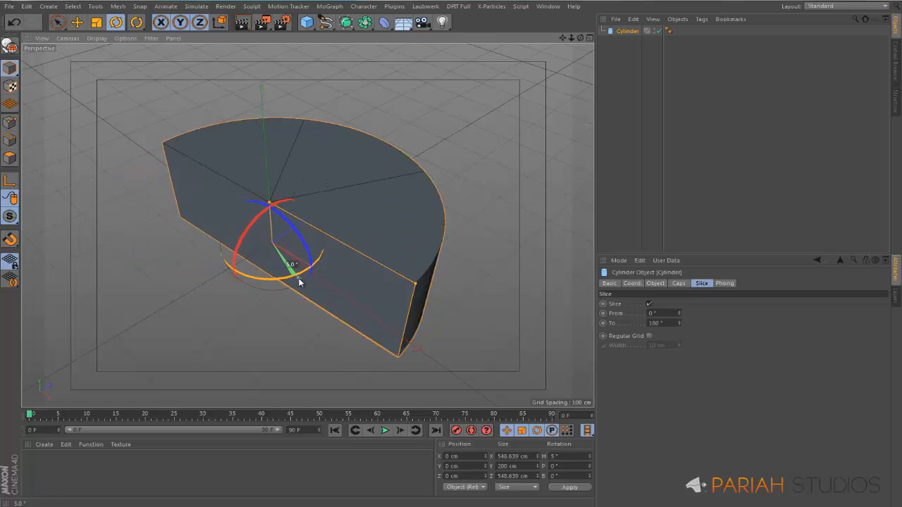
- Snap-rotate the half-cylinder's heading in 5° increments, settling at 15°
{"action": "left_click_drag", "start_coordinate": [293, 265], "coordinate": [311, 274]}
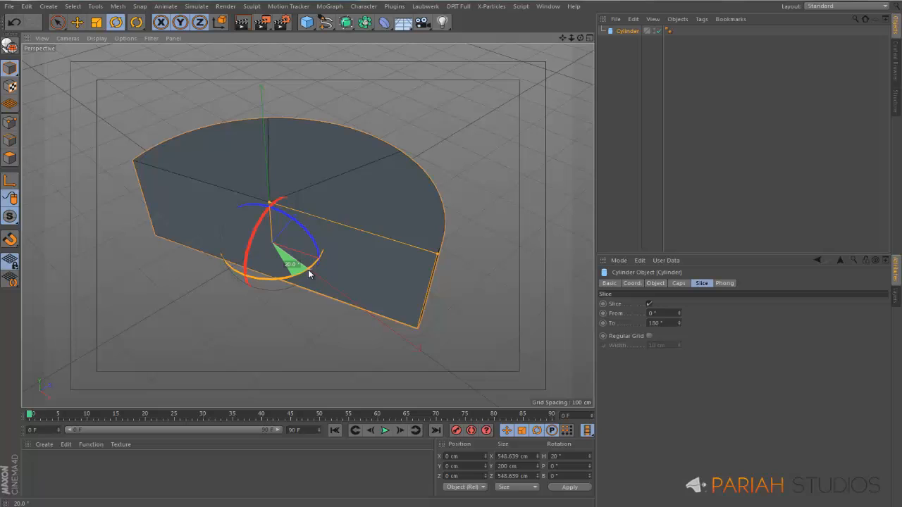
{"action": "left_click_drag", "start_coordinate": [289, 264], "coordinate": [296, 282]}
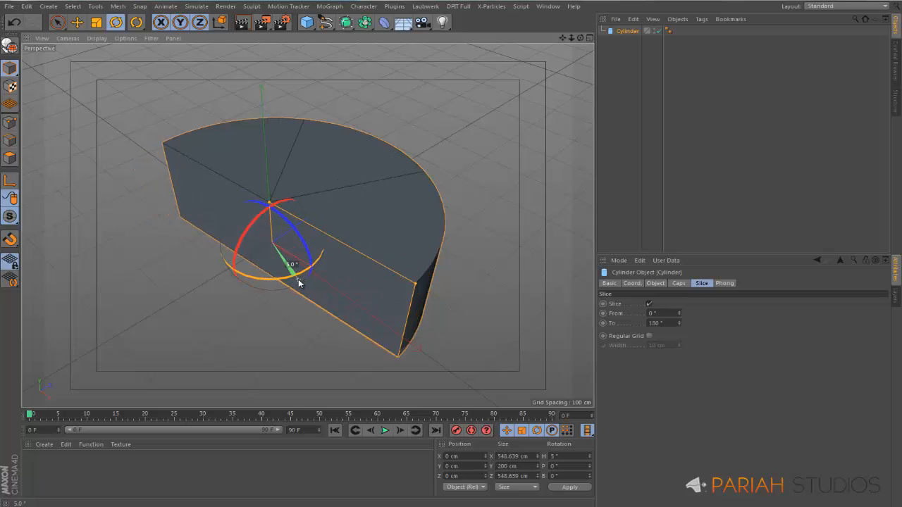
{"action": "left_click_drag", "start_coordinate": [289, 264], "coordinate": [307, 275]}
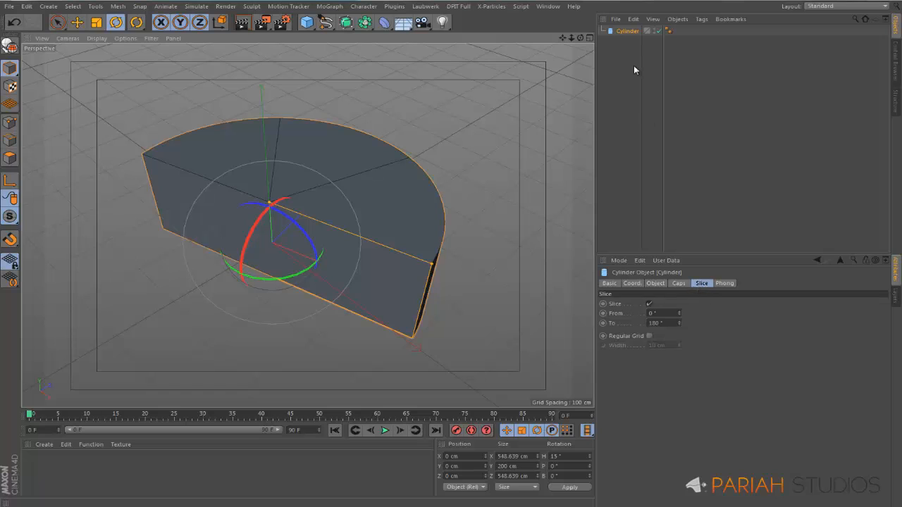
{"action": "left_click", "coordinate": [618, 260]}
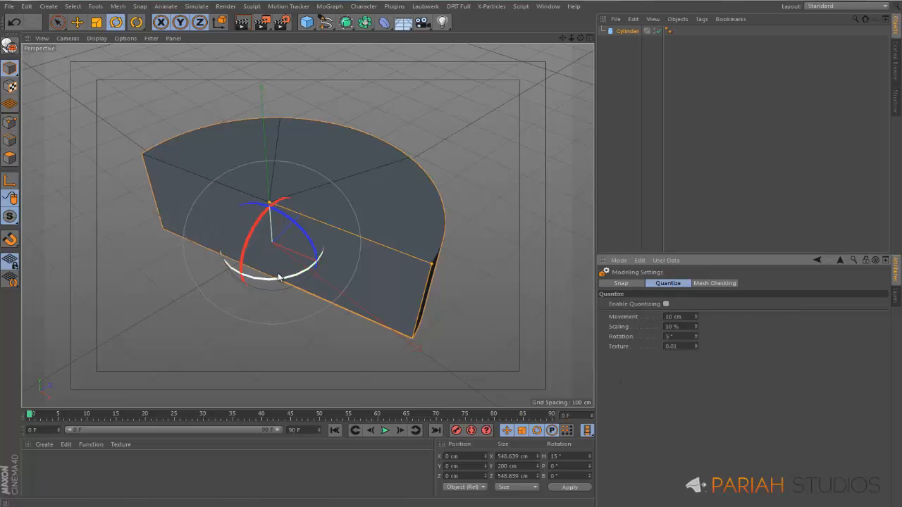
- Tilt the half-cylinder freely, then snap its heading back to 0°
{"action": "left_click_drag", "start_coordinate": [279, 277], "coordinate": [289, 272]}
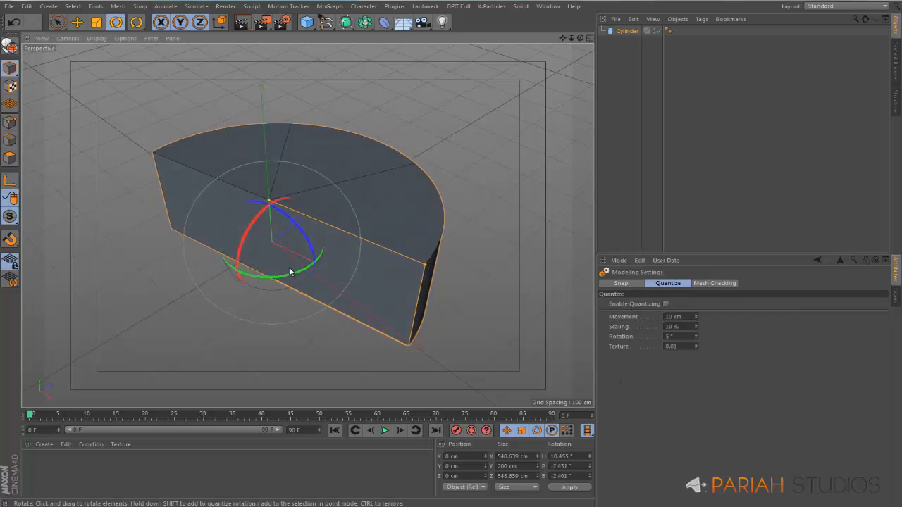
{"action": "left_click_drag", "start_coordinate": [289, 274], "coordinate": [296, 281]}
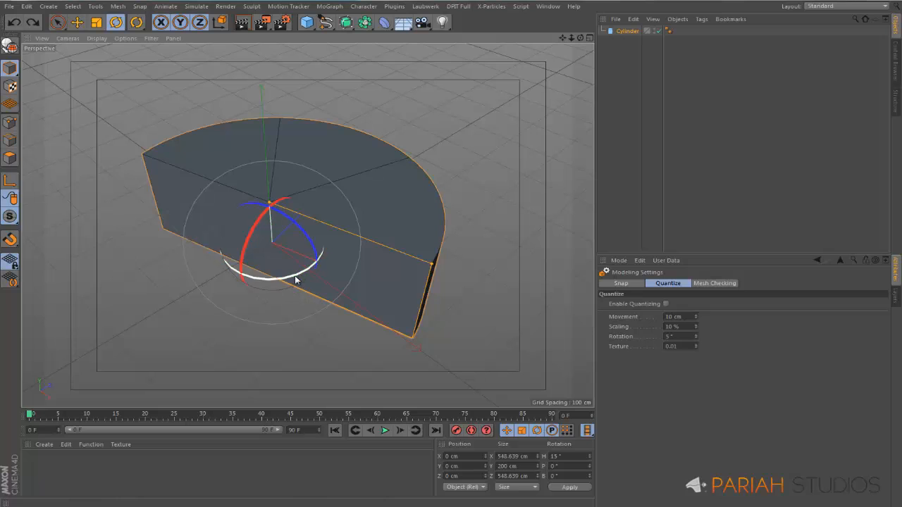
{"action": "left_click_drag", "start_coordinate": [296, 279], "coordinate": [289, 285]}
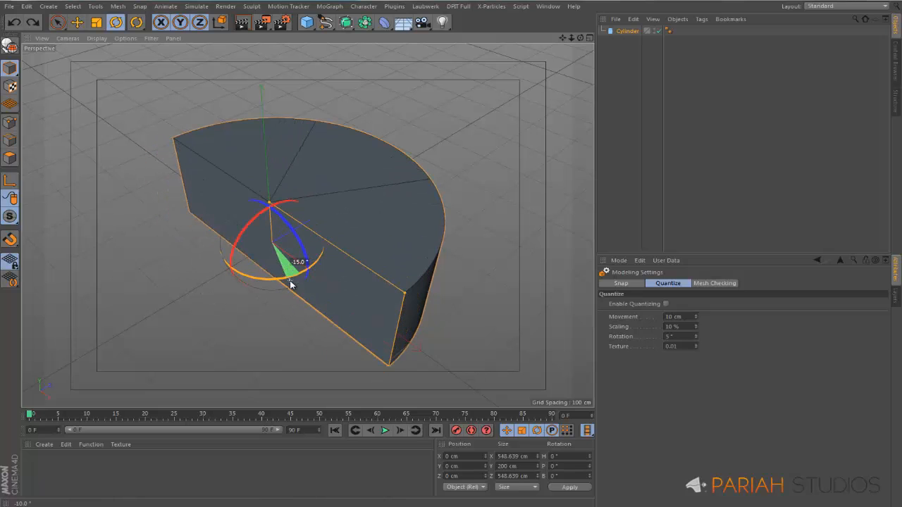
{"action": "left_click_drag", "start_coordinate": [293, 264], "coordinate": [271, 289]}
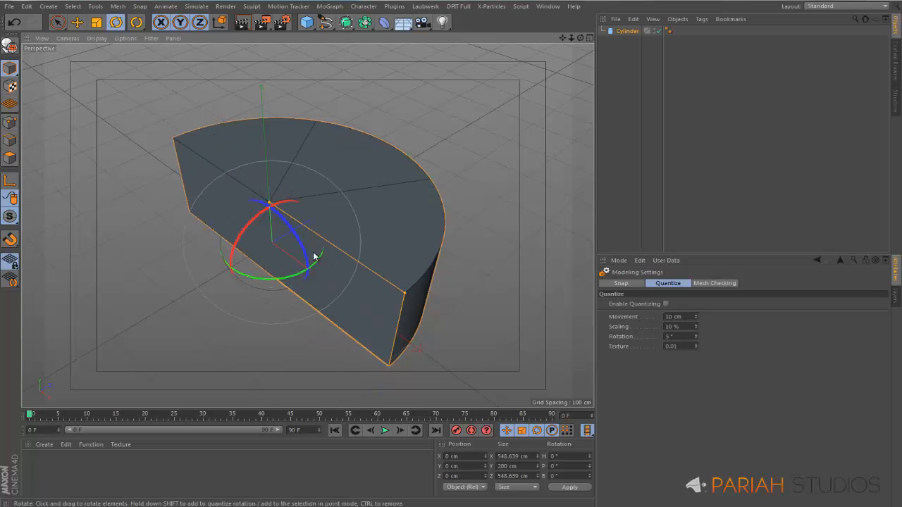
{"action": "left_click_drag", "start_coordinate": [314, 258], "coordinate": [301, 227]}
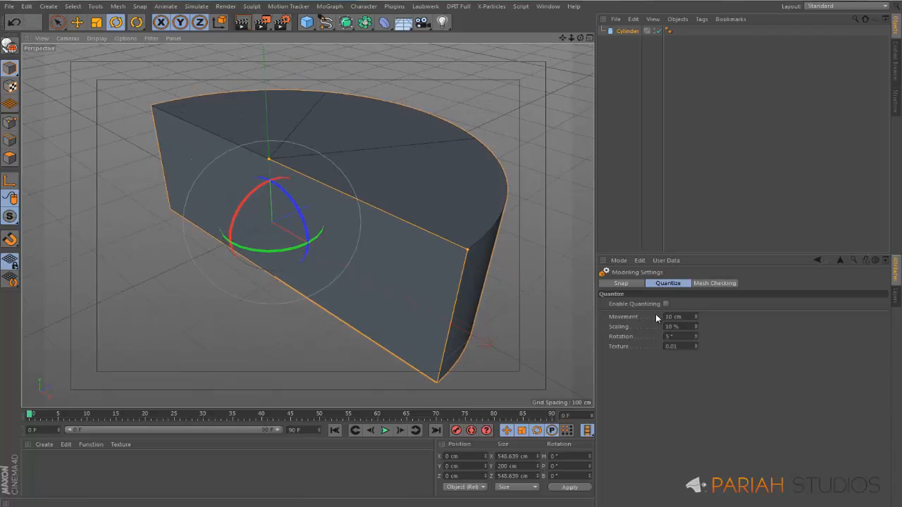
{"action": "mouse_move", "coordinate": [629, 307]}
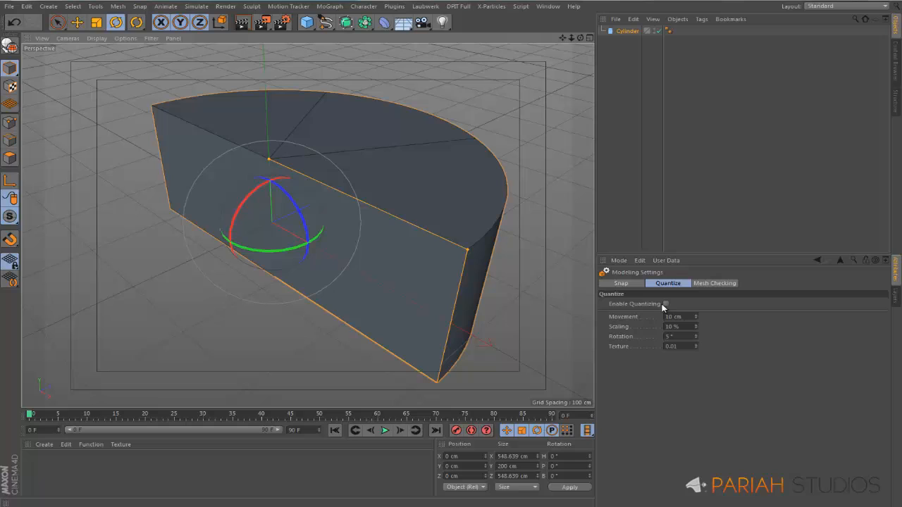
{"action": "mouse_move", "coordinate": [555, 274]}
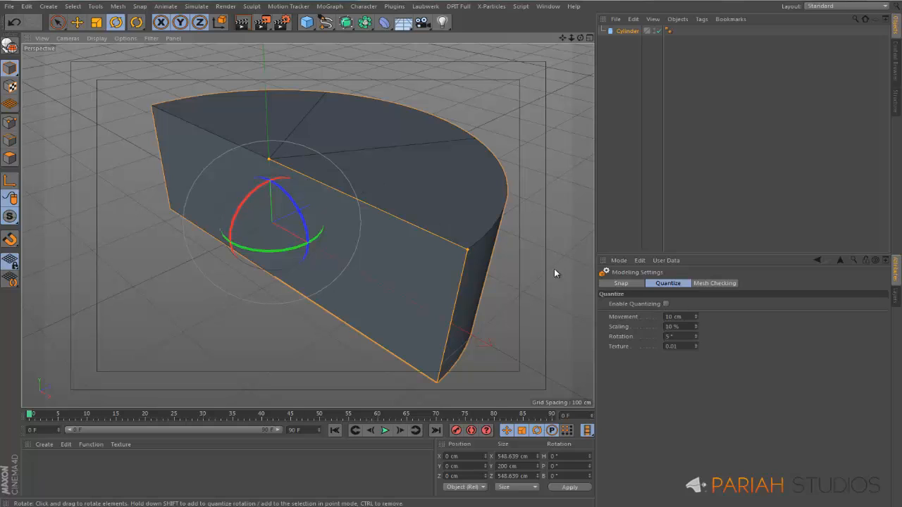
- Slide the half-cylinder along X in 10 cm snapped steps, out to 90 cm and back to 50 cm
{"action": "left_click", "coordinate": [665, 303]}
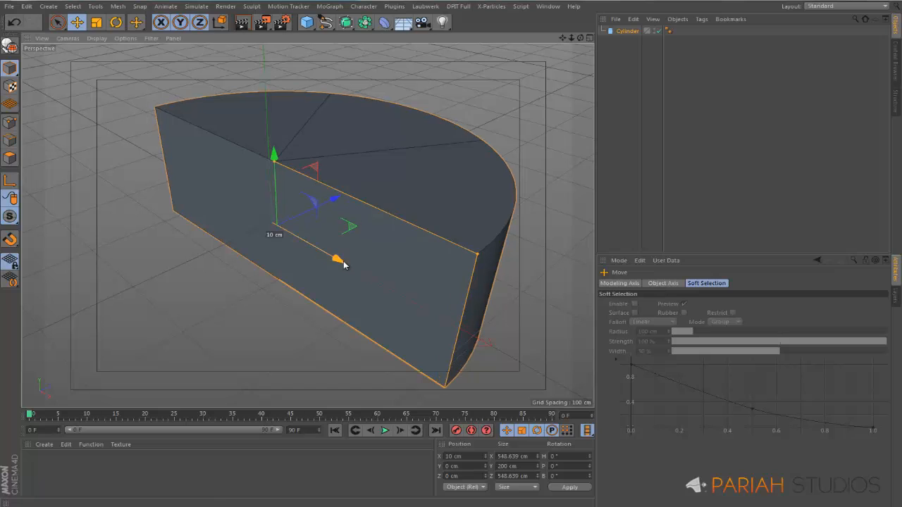
{"action": "left_click_drag", "start_coordinate": [338, 259], "coordinate": [384, 286]}
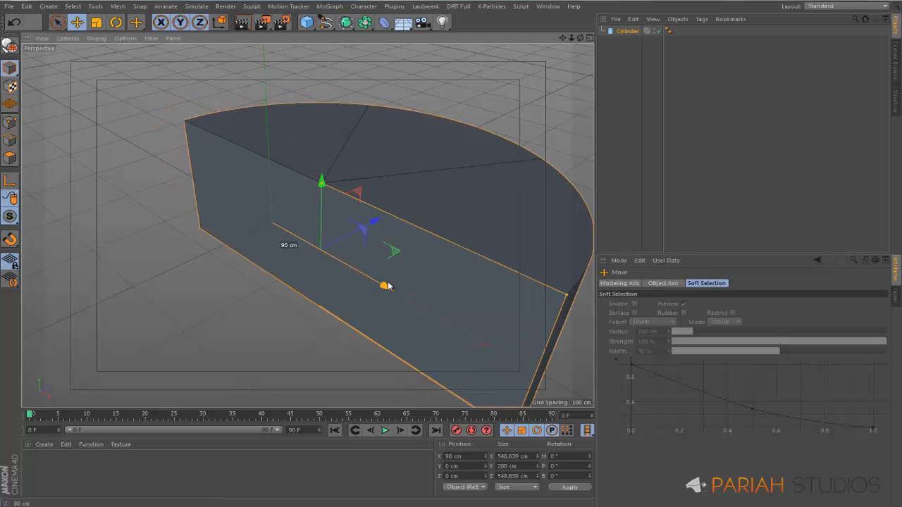
{"action": "left_click_drag", "start_coordinate": [384, 286], "coordinate": [359, 274]}
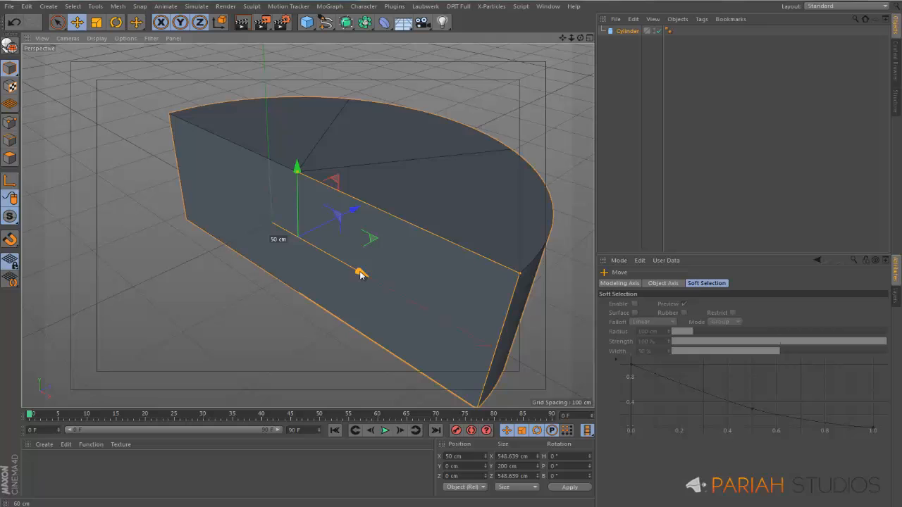
{"action": "left_click_drag", "start_coordinate": [360, 273], "coordinate": [332, 256]}
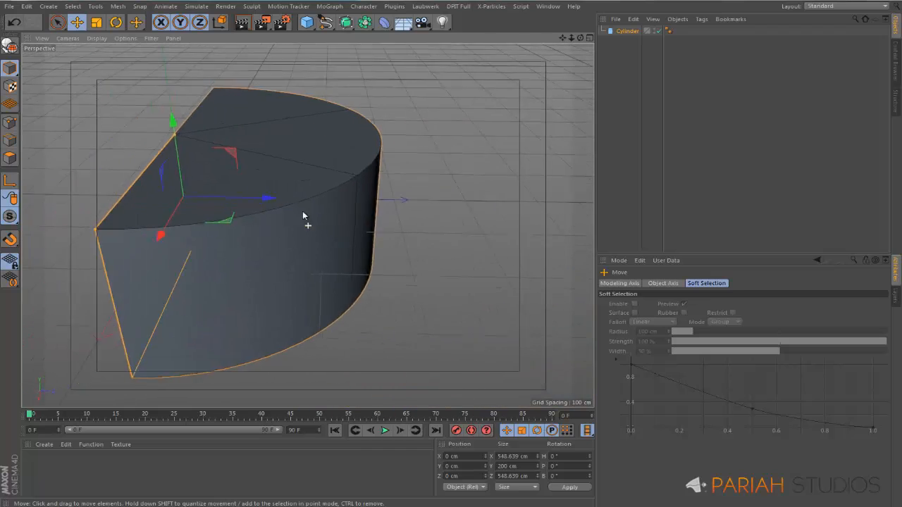
- Orbit the view around the half-cylinder and back toward the front
{"action": "left_click_drag", "start_coordinate": [303, 215], "coordinate": [258, 204]}
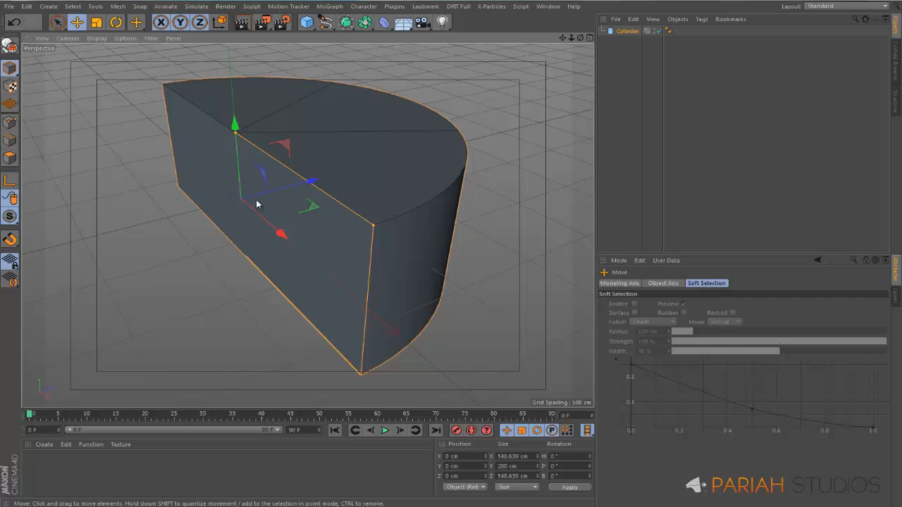
{"action": "left_click_drag", "start_coordinate": [258, 204], "coordinate": [317, 192]}
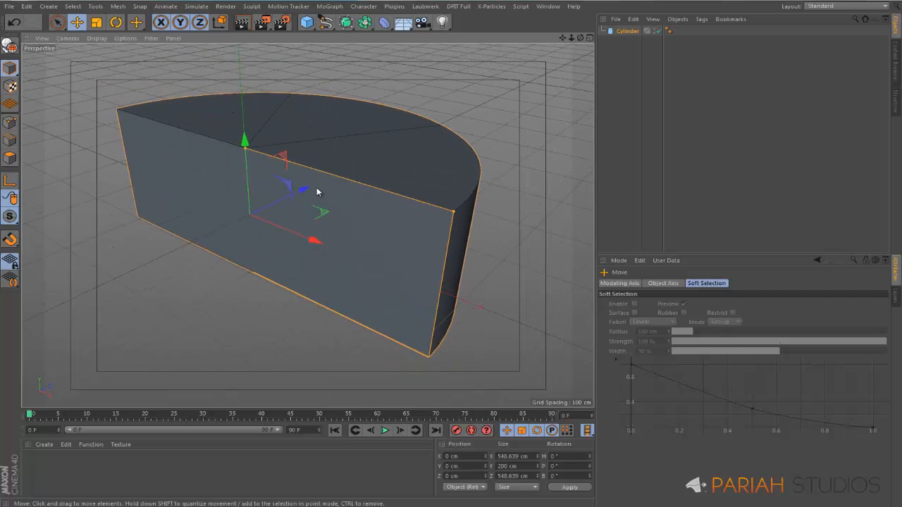
{"action": "mouse_move", "coordinate": [343, 199]}
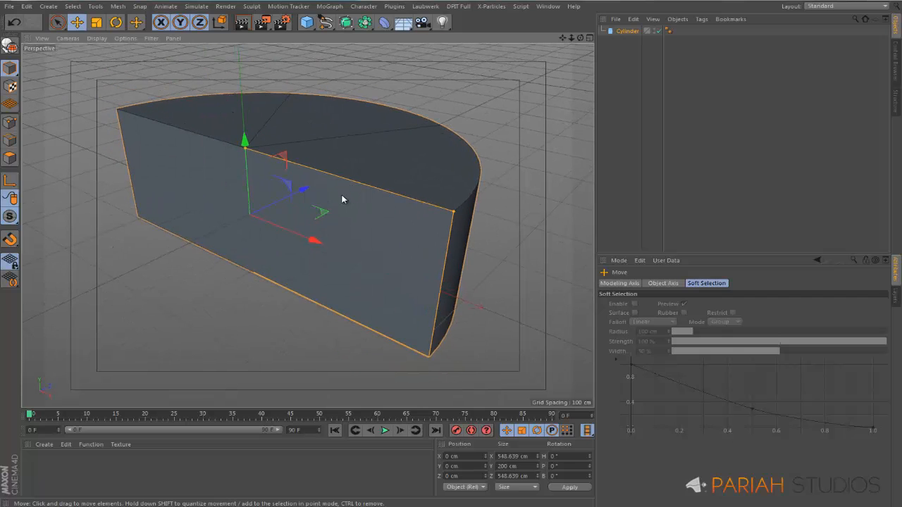